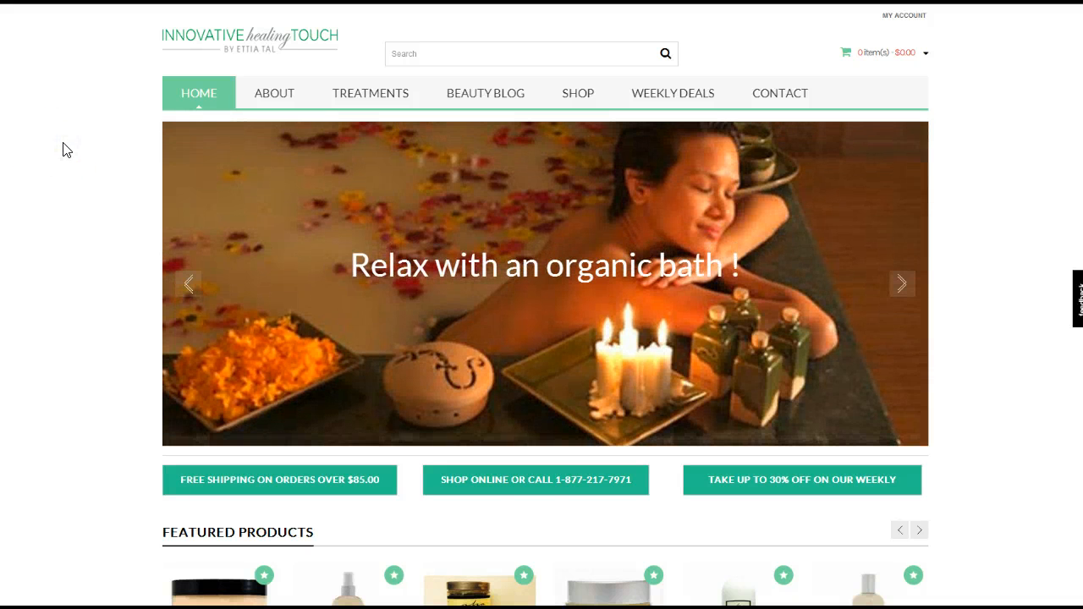
- Scroll to Featured Products and cycle the slider forward two sets and back two sets
scroll(down, 3)
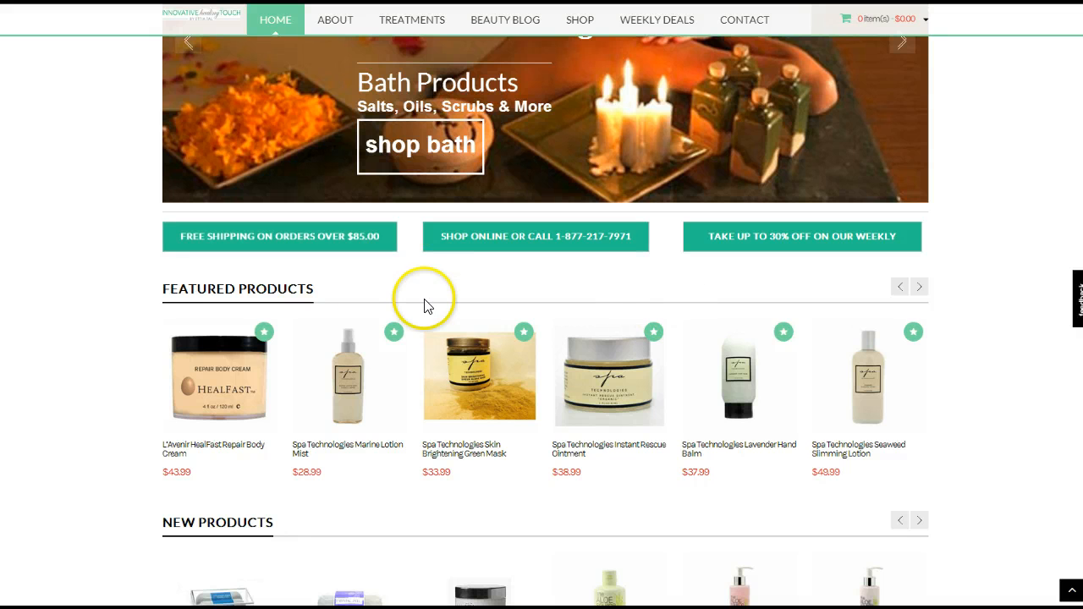
mouse_move(416, 379)
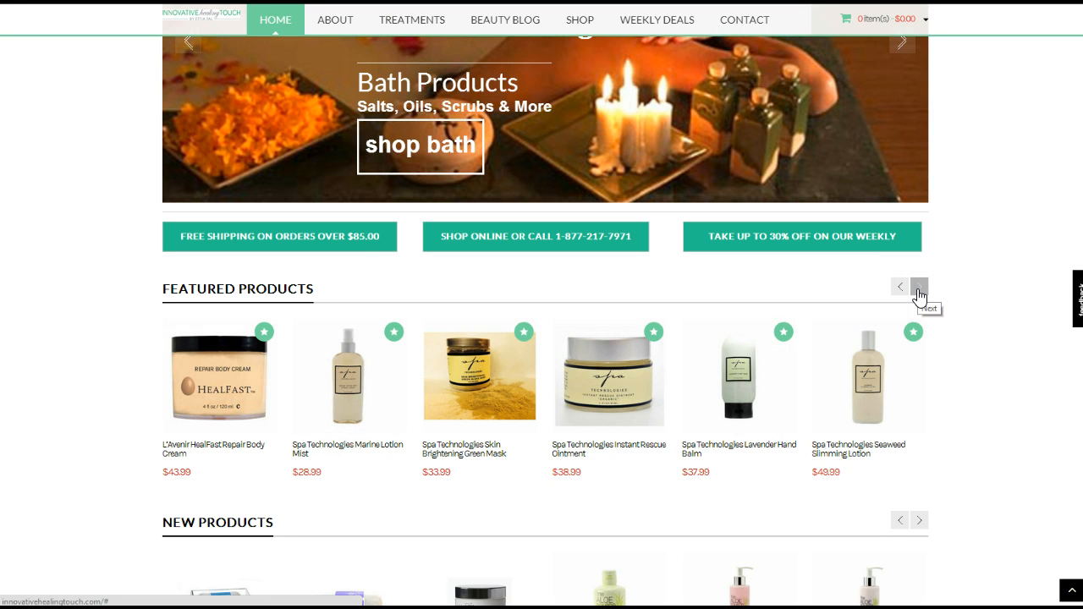
click(920, 287)
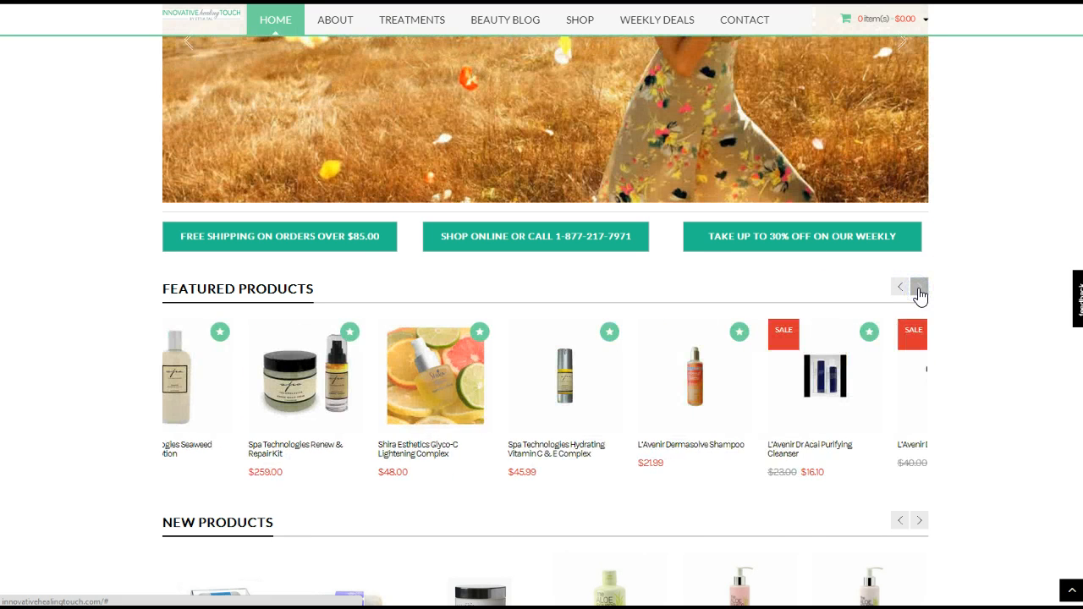
click(918, 286)
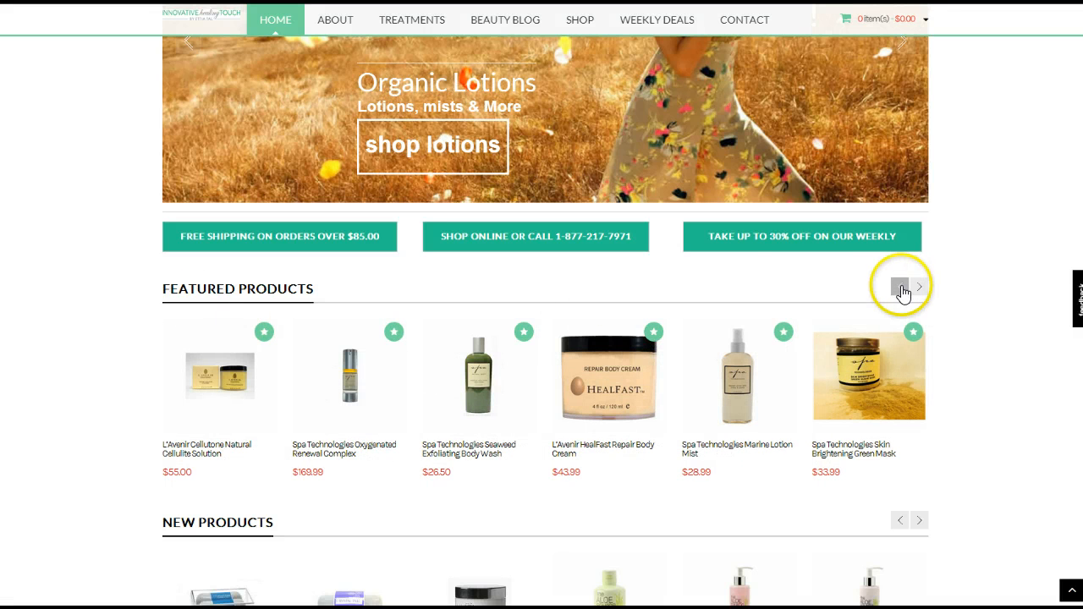
click(899, 287)
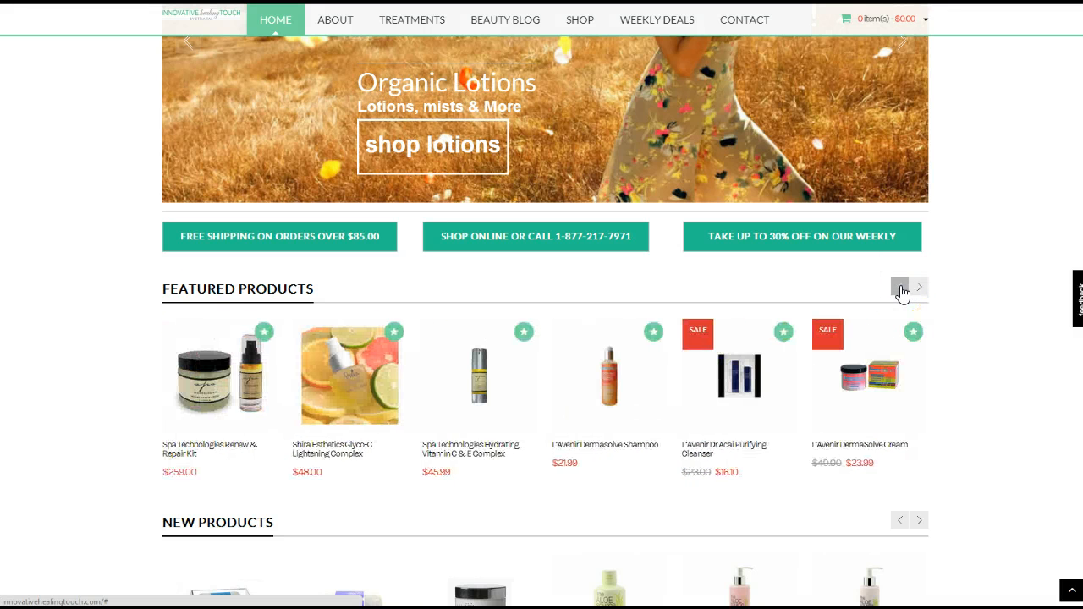
click(900, 287)
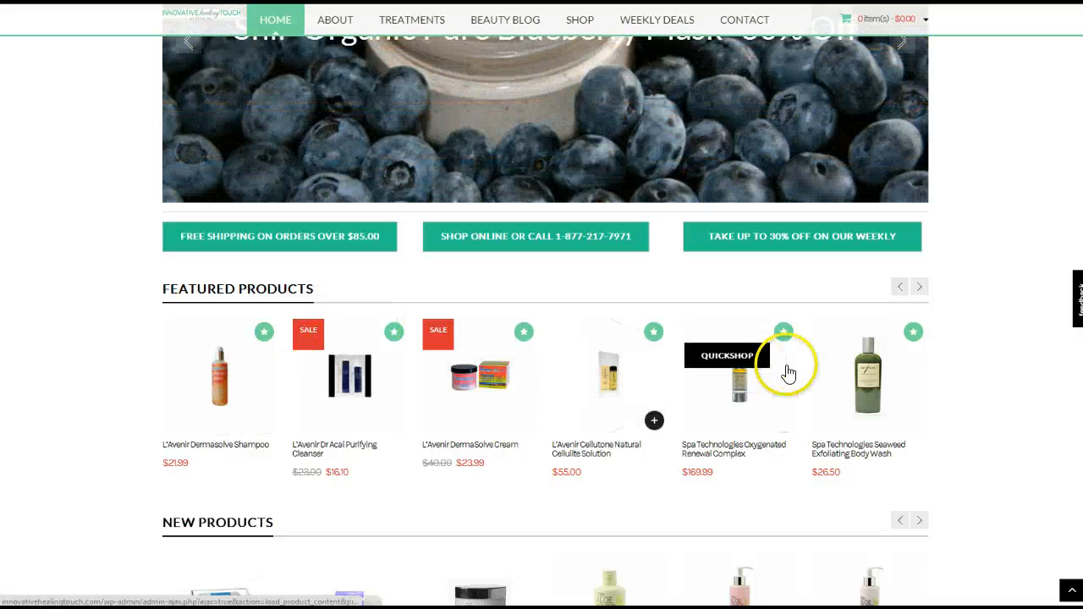
mouse_move(71, 279)
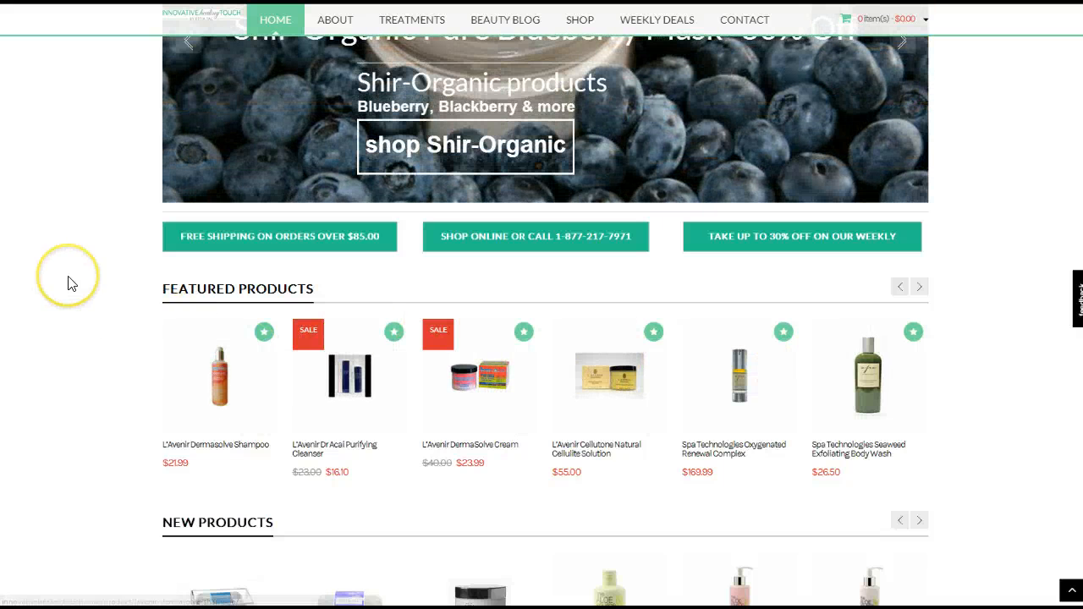
mouse_move(958, 134)
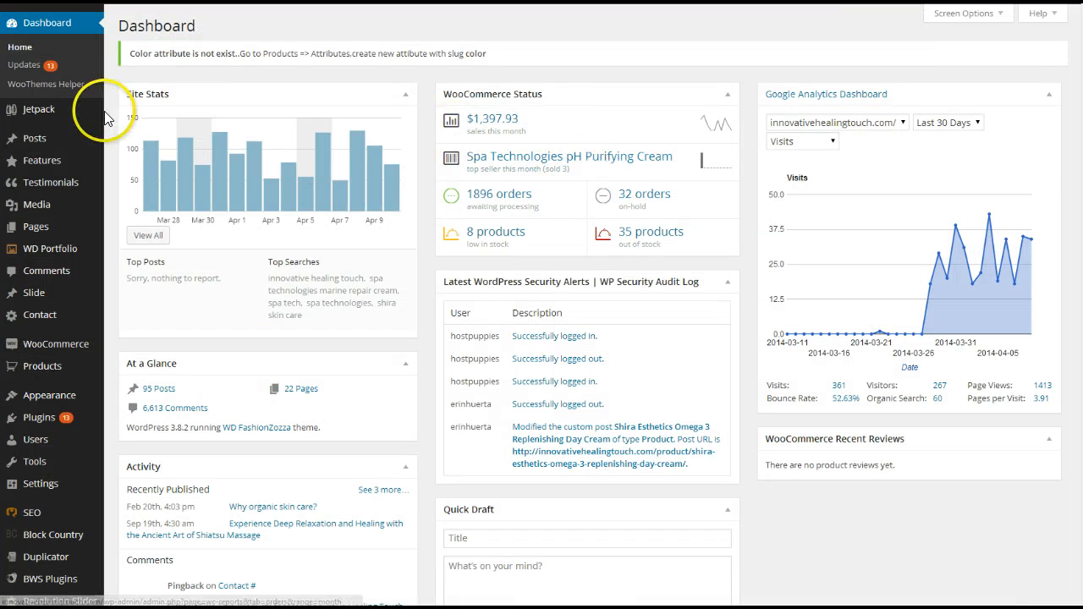
mouse_move(48, 248)
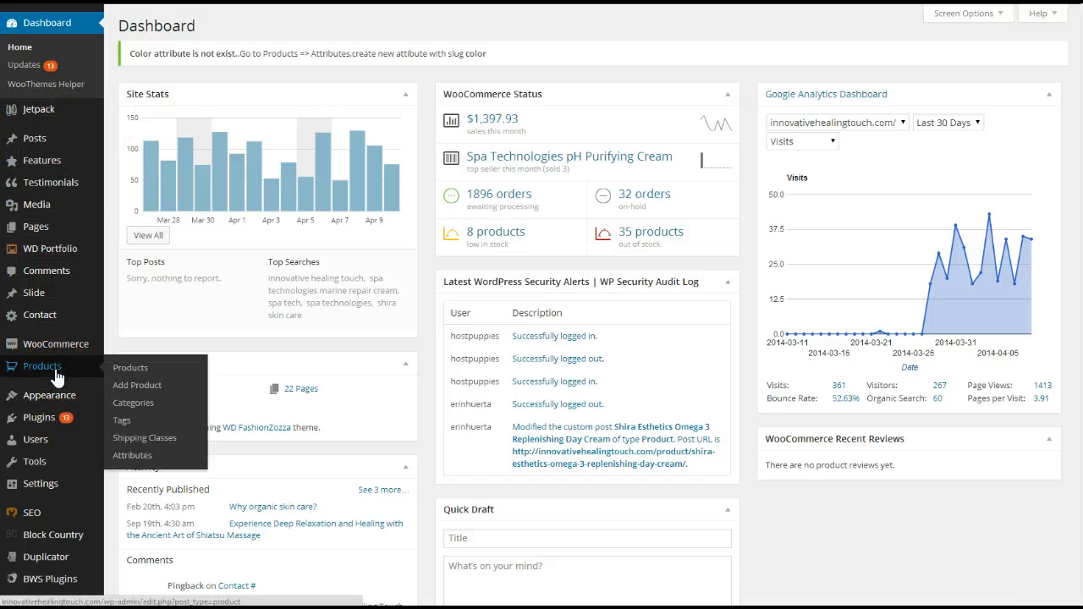
- Open Products > Products in the admin sidebar to list all 346 products
click(130, 367)
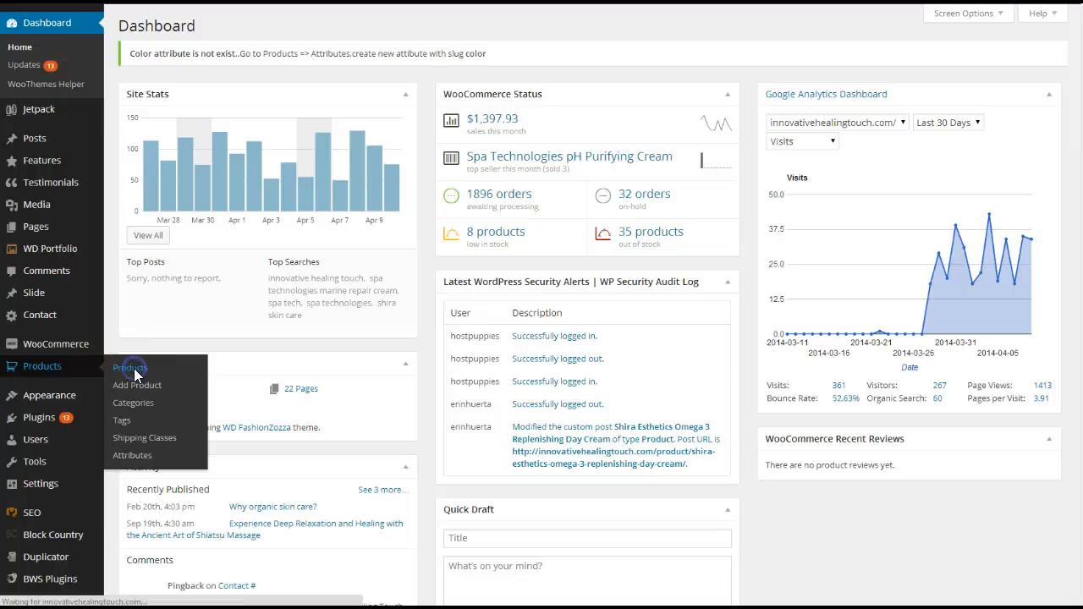
click(129, 367)
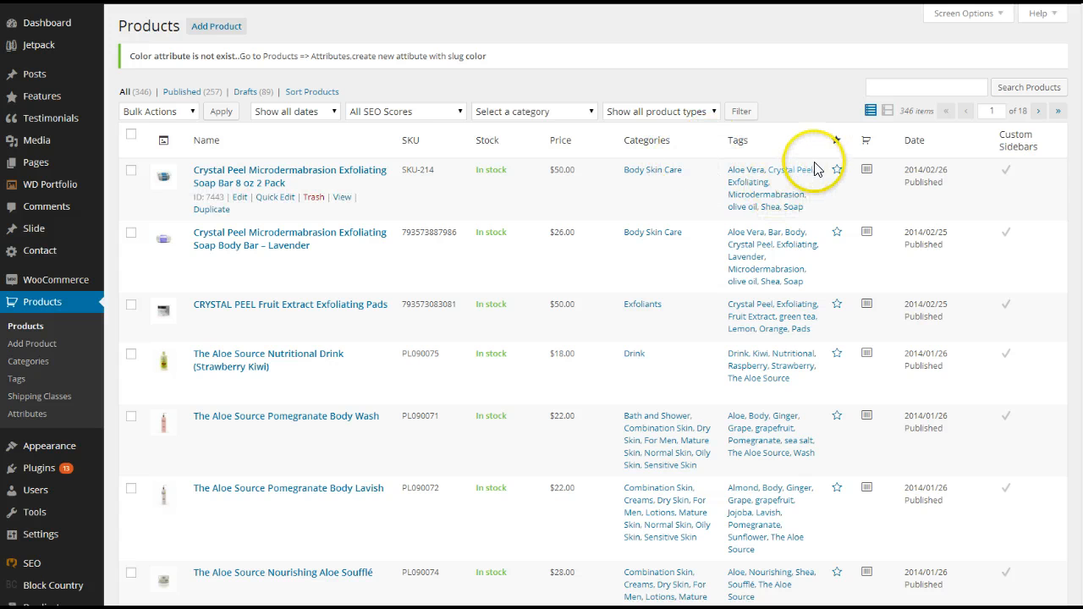
click(837, 135)
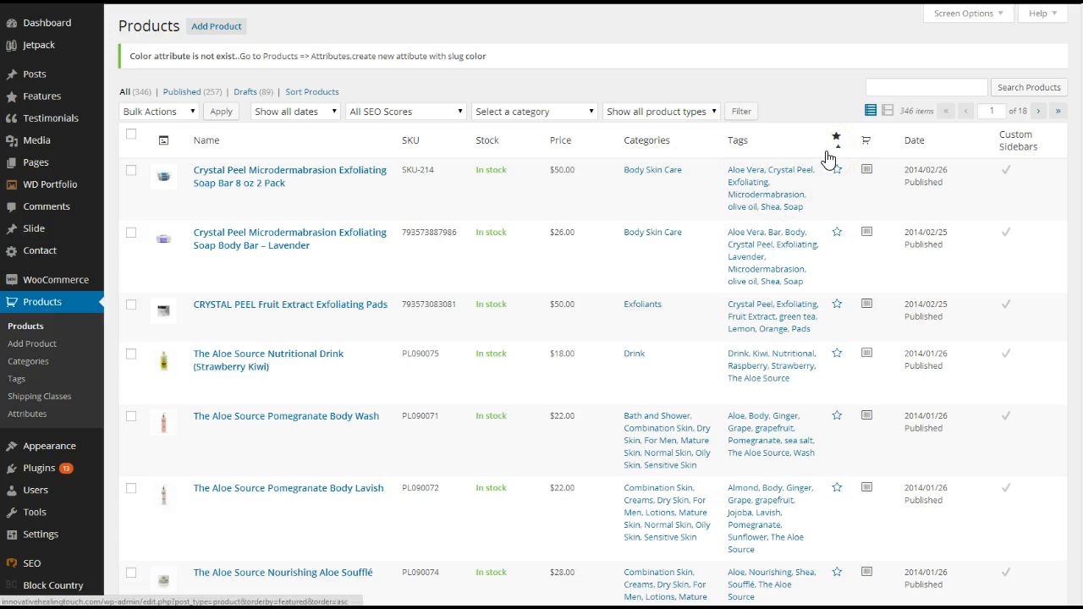
mouse_move(834, 157)
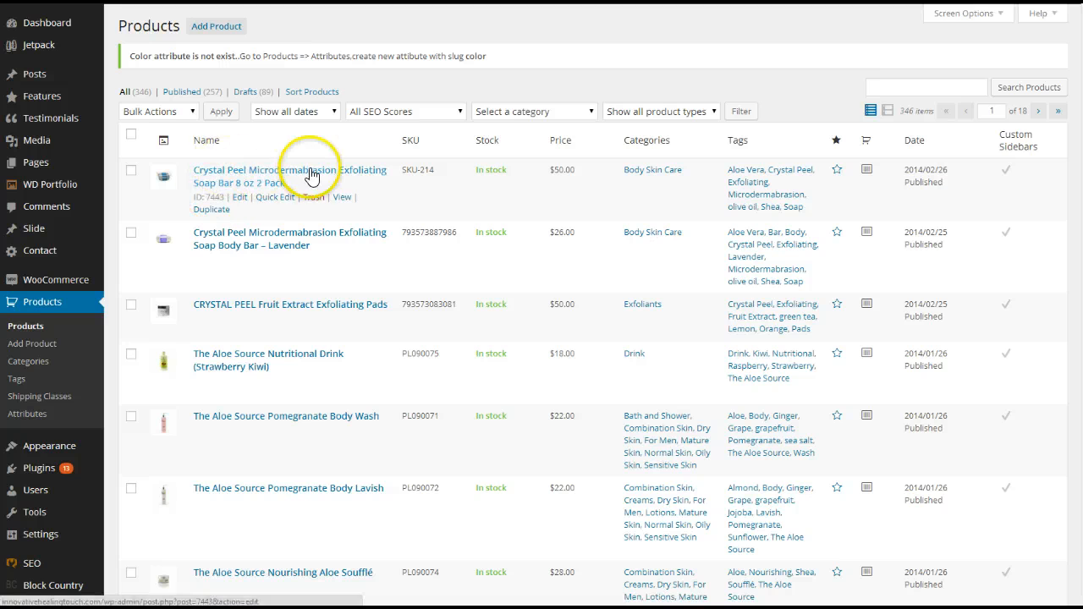
mouse_move(723, 264)
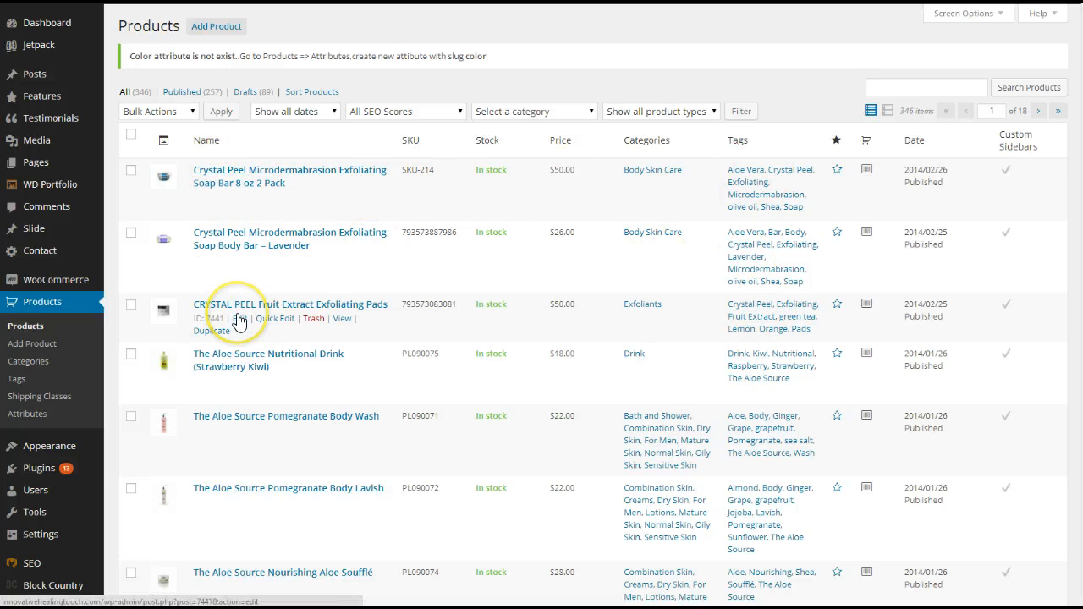
mouse_move(272, 360)
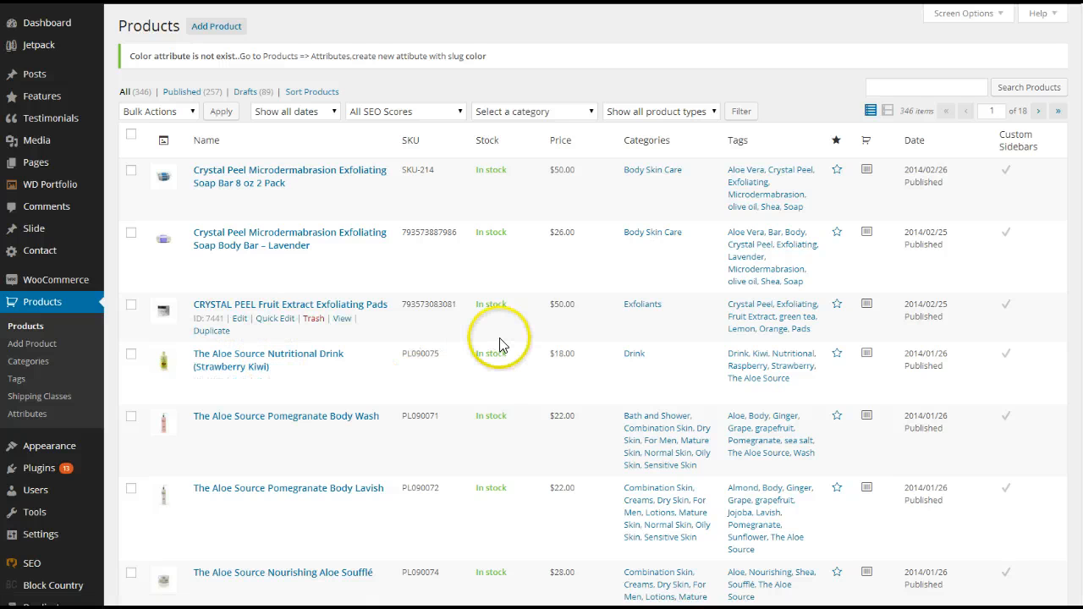
mouse_move(468, 344)
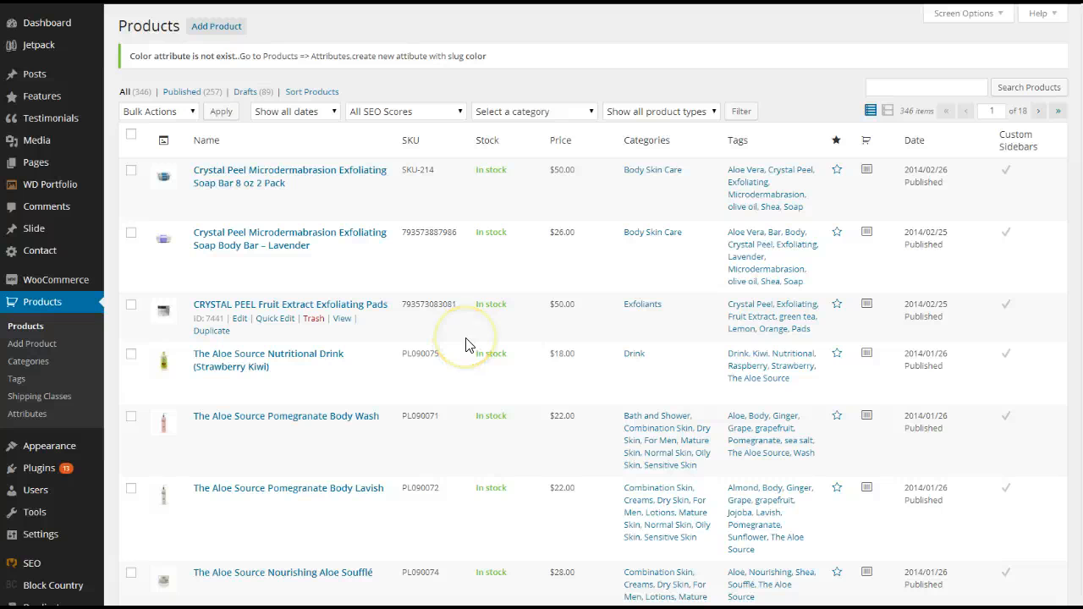
mouse_move(475, 342)
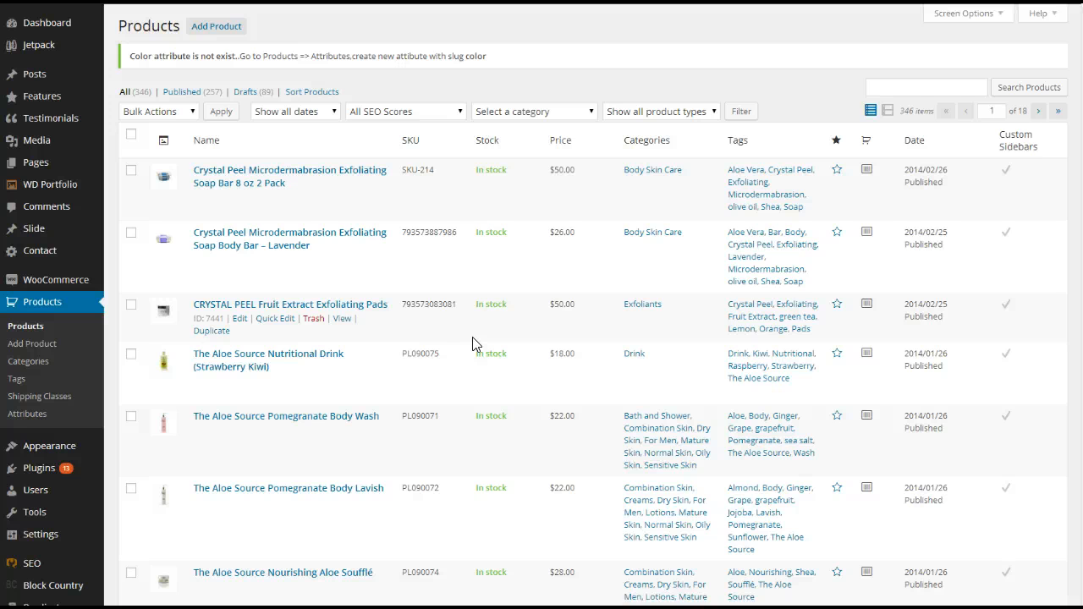
mouse_move(467, 347)
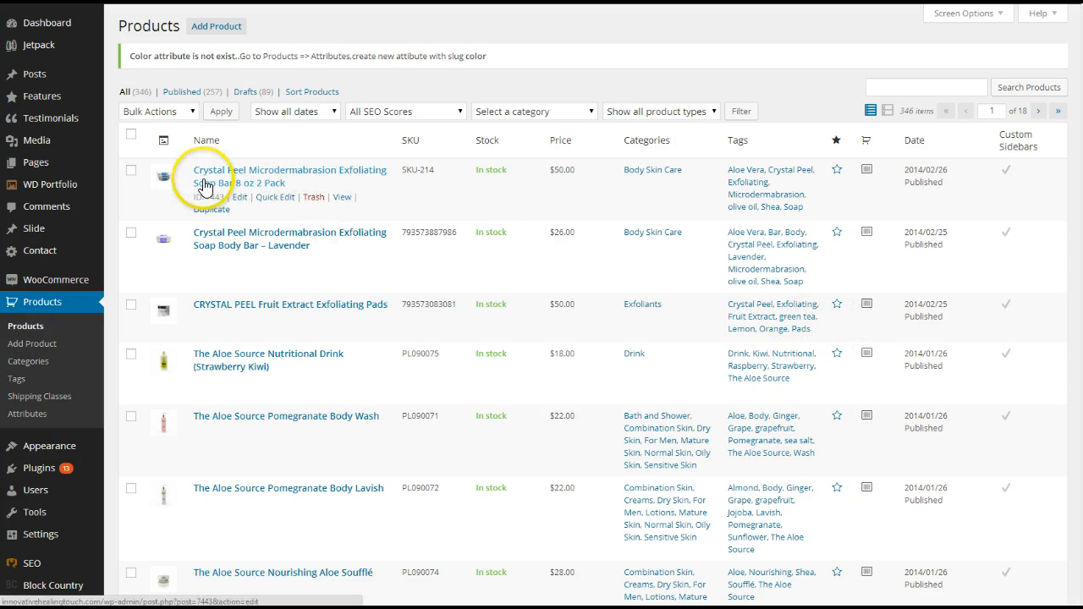
mouse_move(837, 180)
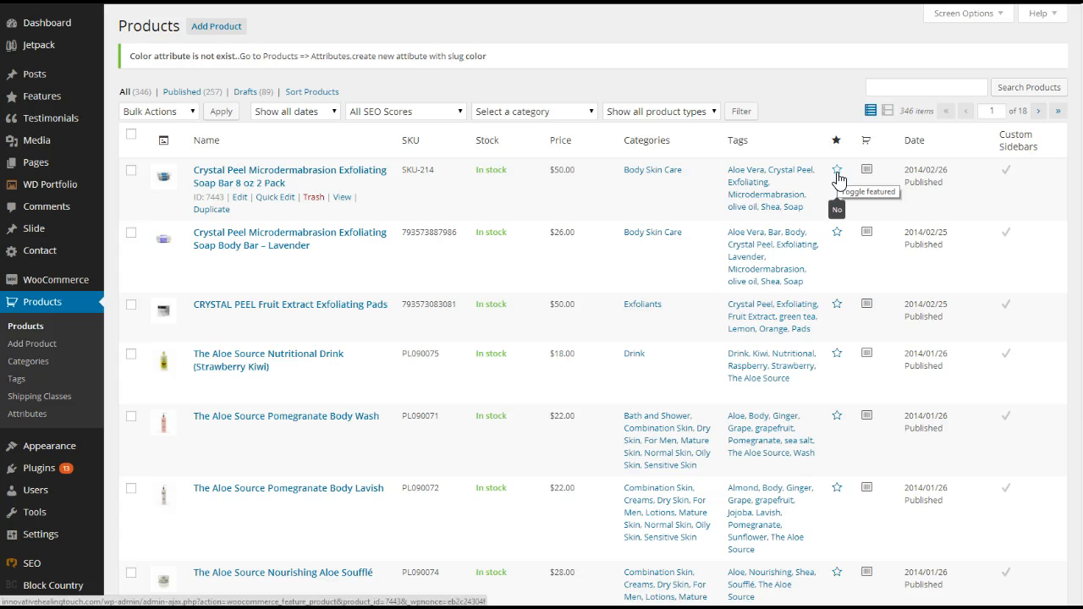
- Star the Crystal Peel Soap Bar 8 oz 2 Pack row in the featured column
click(837, 170)
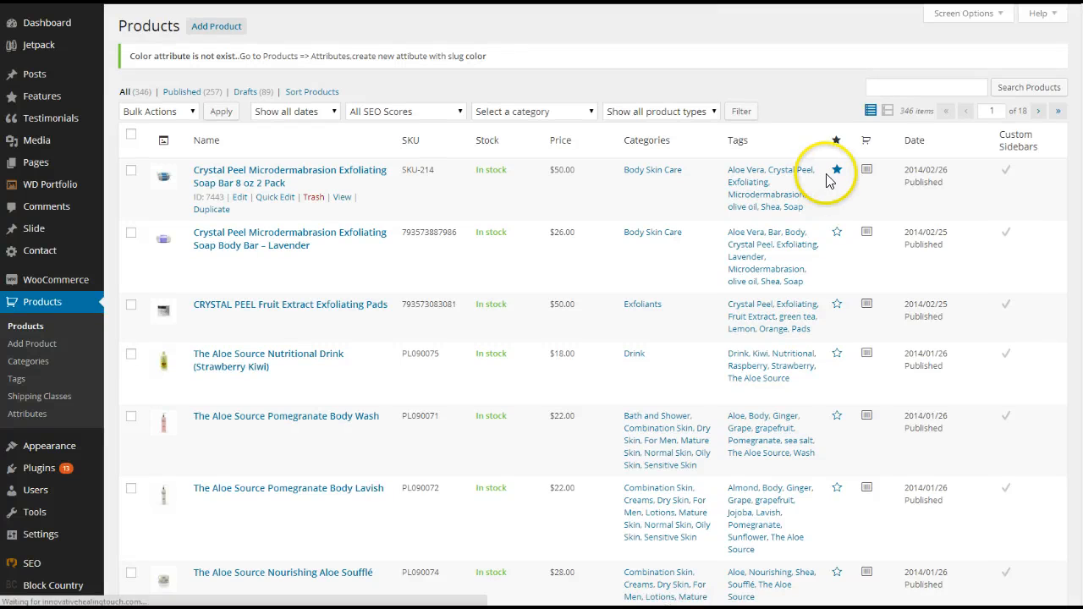
click(836, 171)
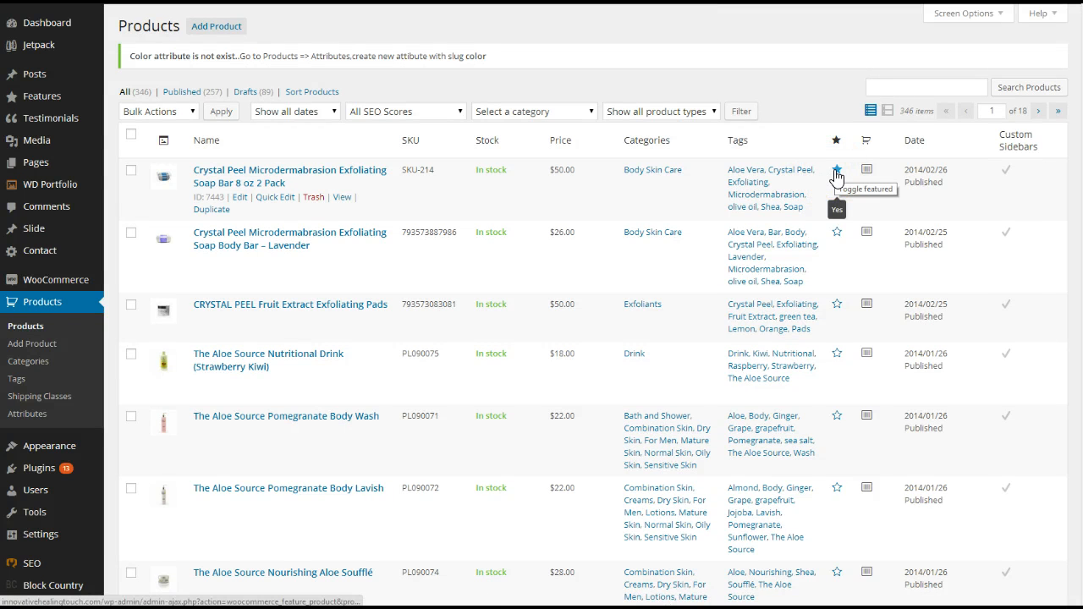
click(836, 169)
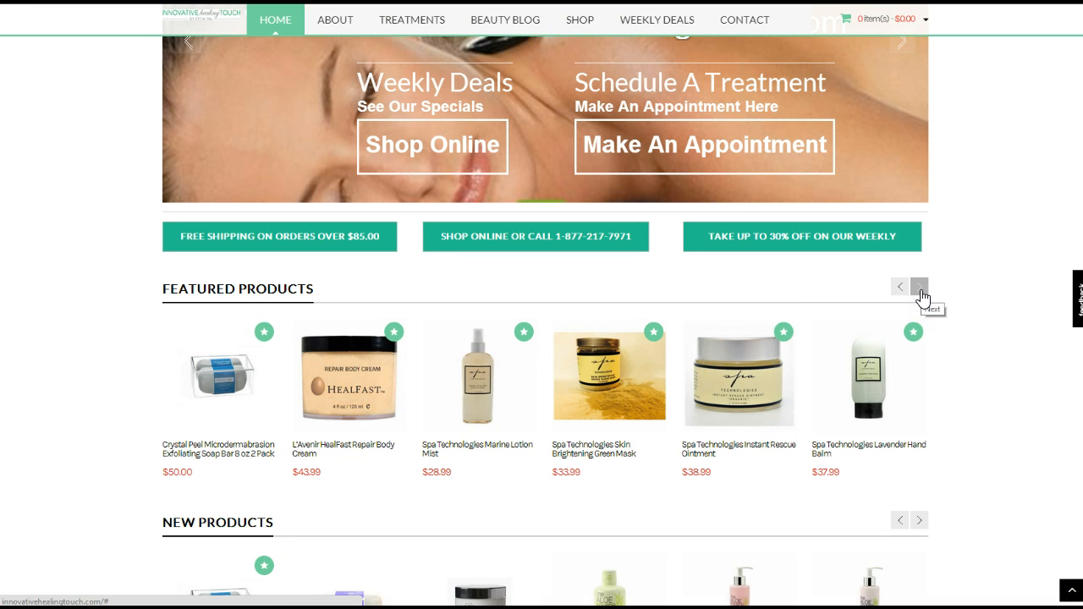
- Advance the Featured Products slider twice to reveal the Crystal Peel soap bar
click(919, 286)
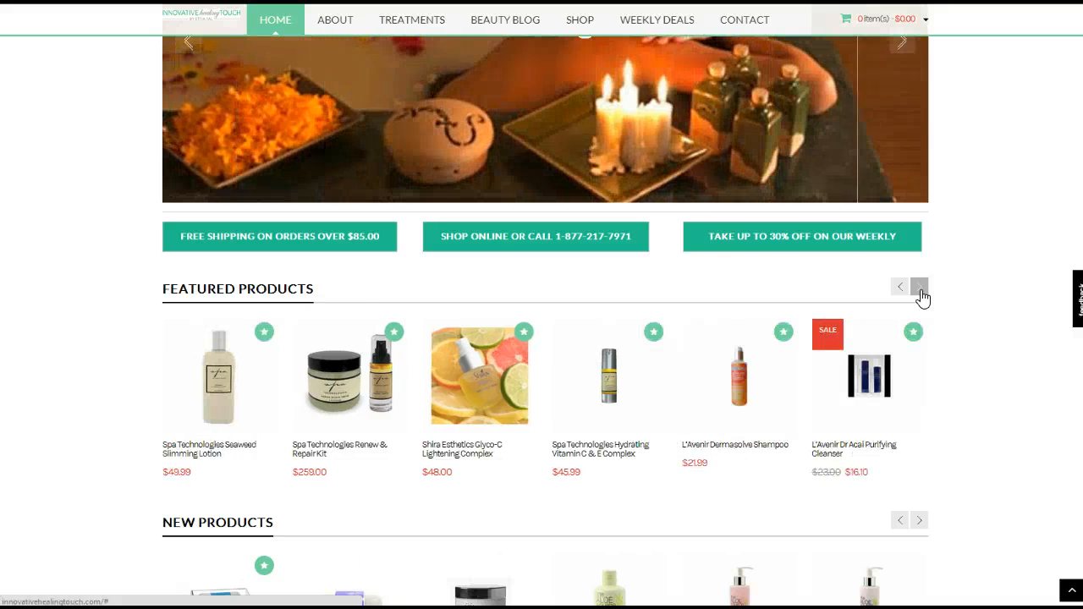
click(920, 286)
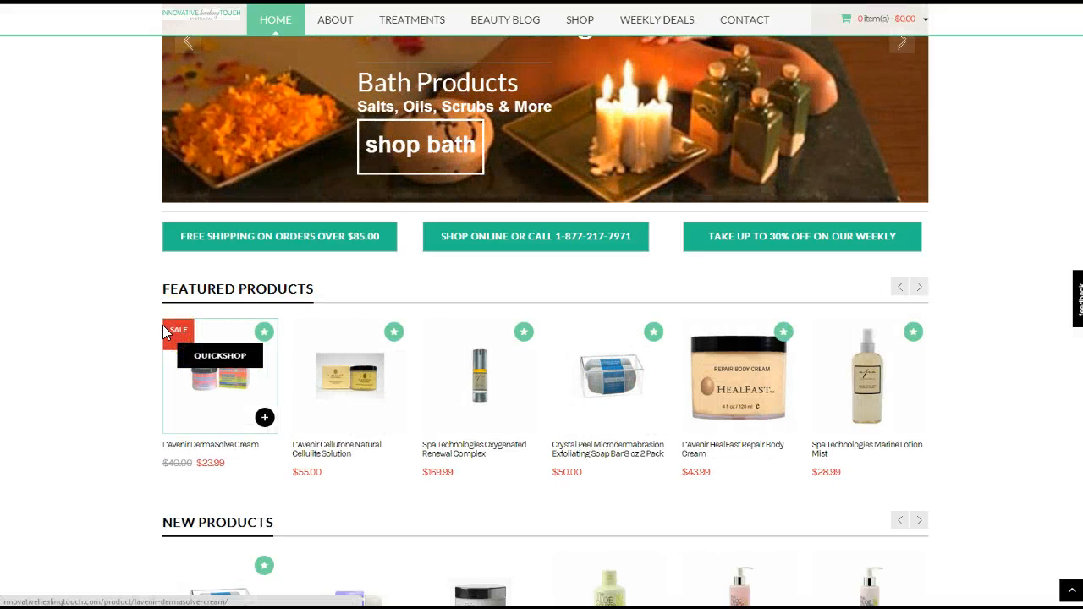
mouse_move(181, 287)
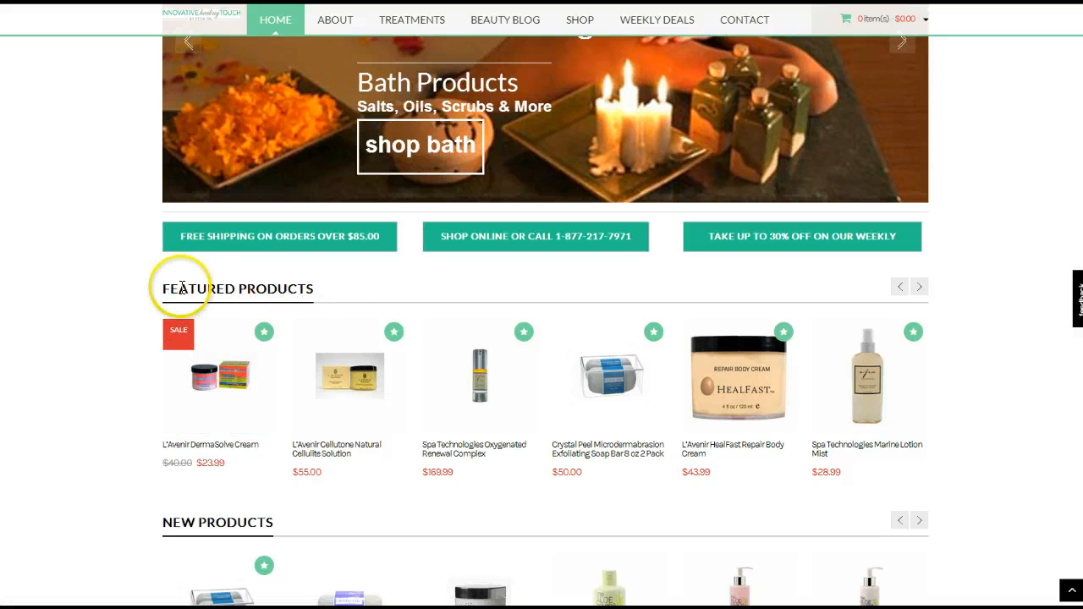
mouse_move(920, 286)
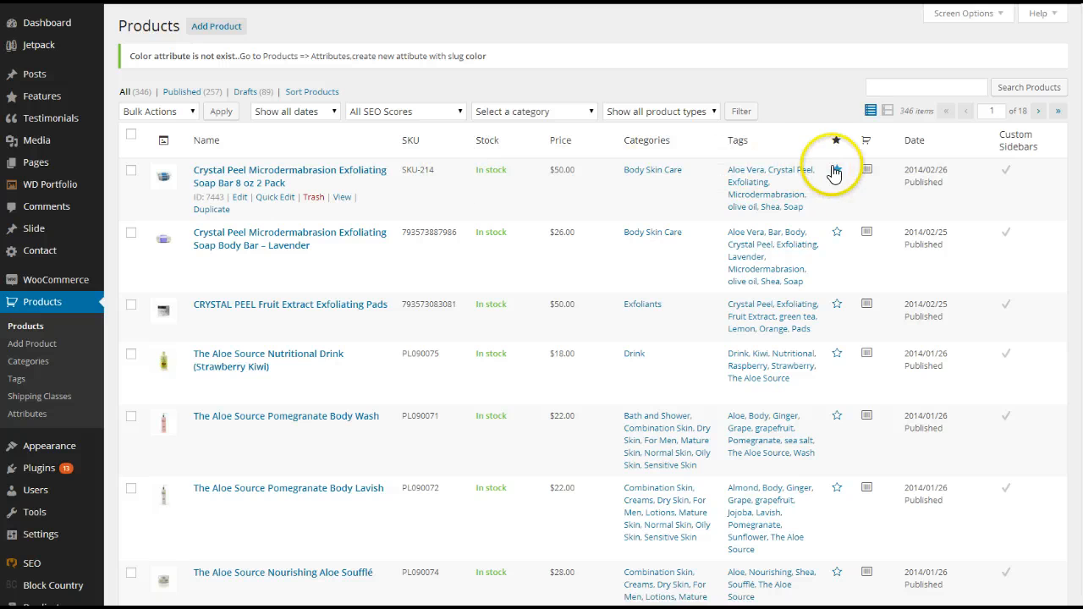
- Clear the featured star on the Crystal Peel Soap Bar 8 oz 2 Pack row
click(836, 169)
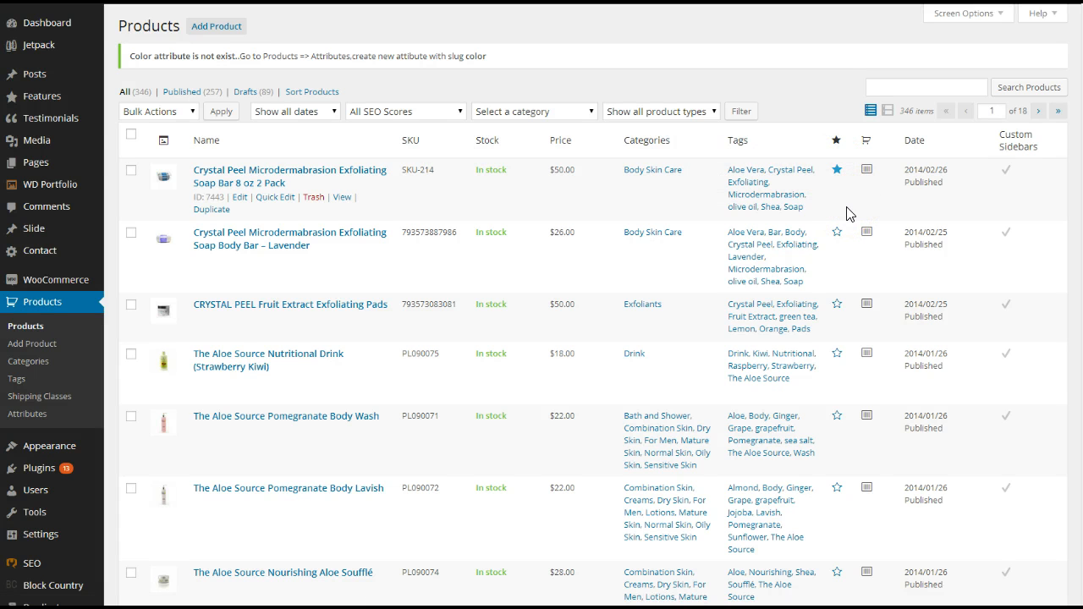
click(836, 170)
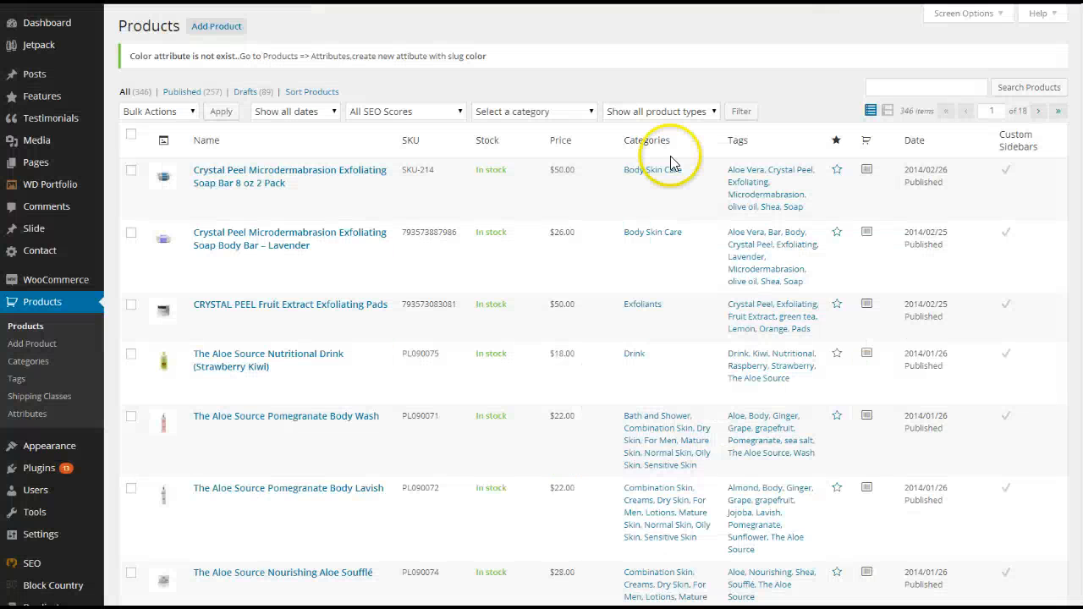
mouse_move(677, 171)
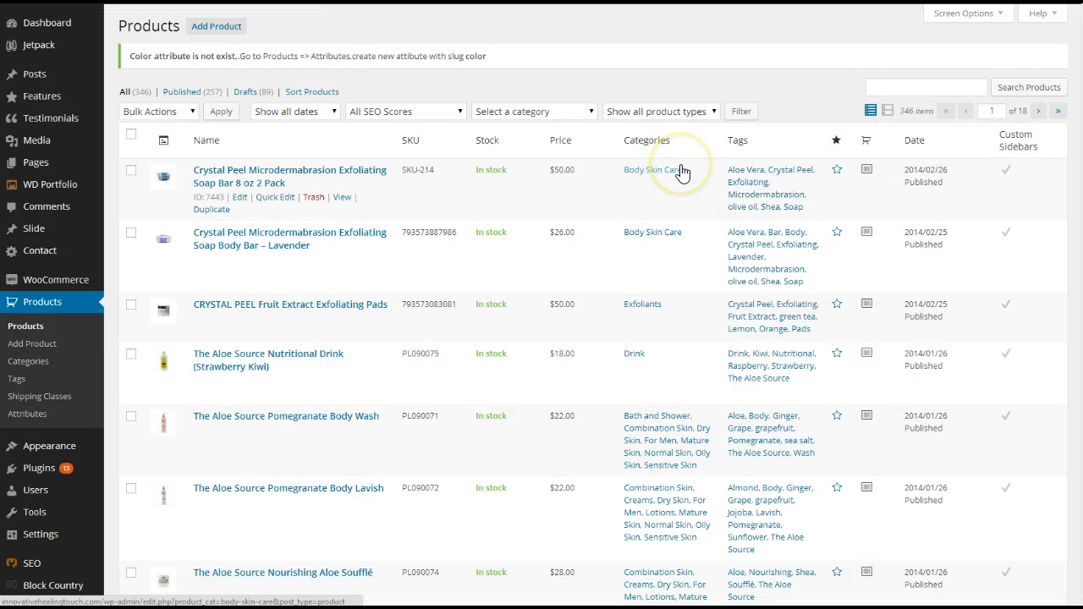